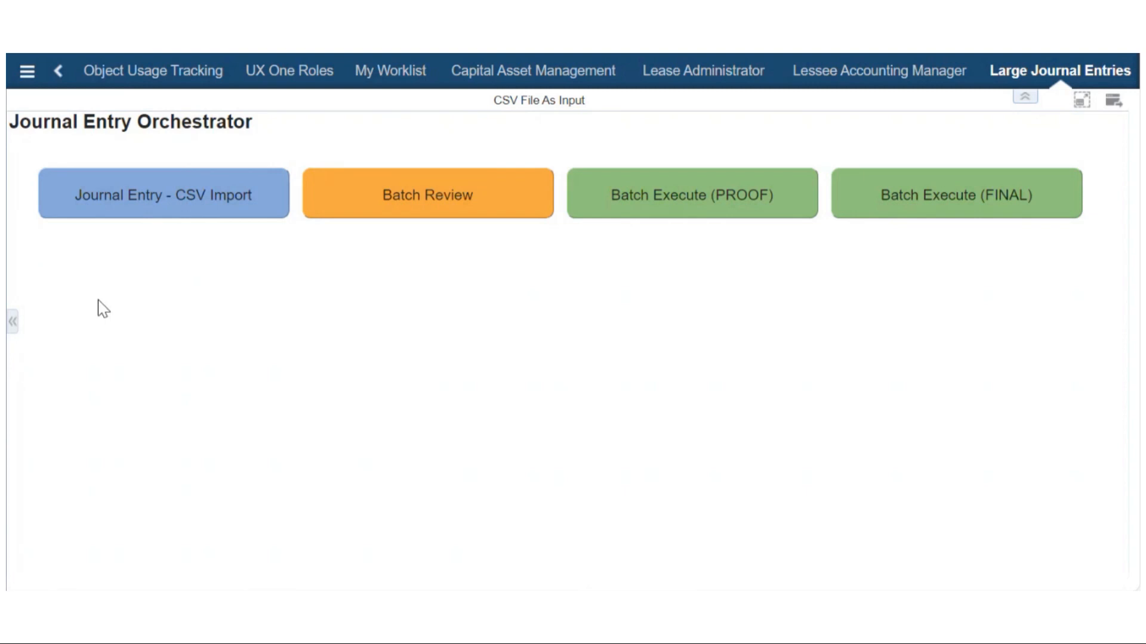
Launch the Journal Entry CSV Import tile and bring up its file browser.
{"action": "left_click", "coordinate": [163, 194]}
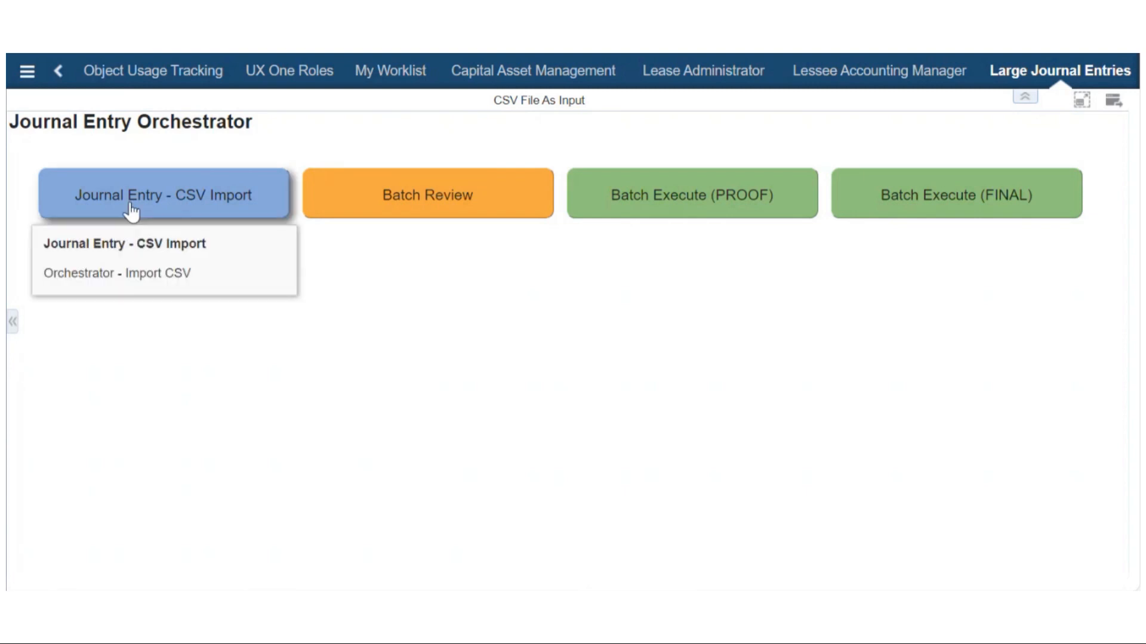
{"action": "left_click", "coordinate": [163, 193]}
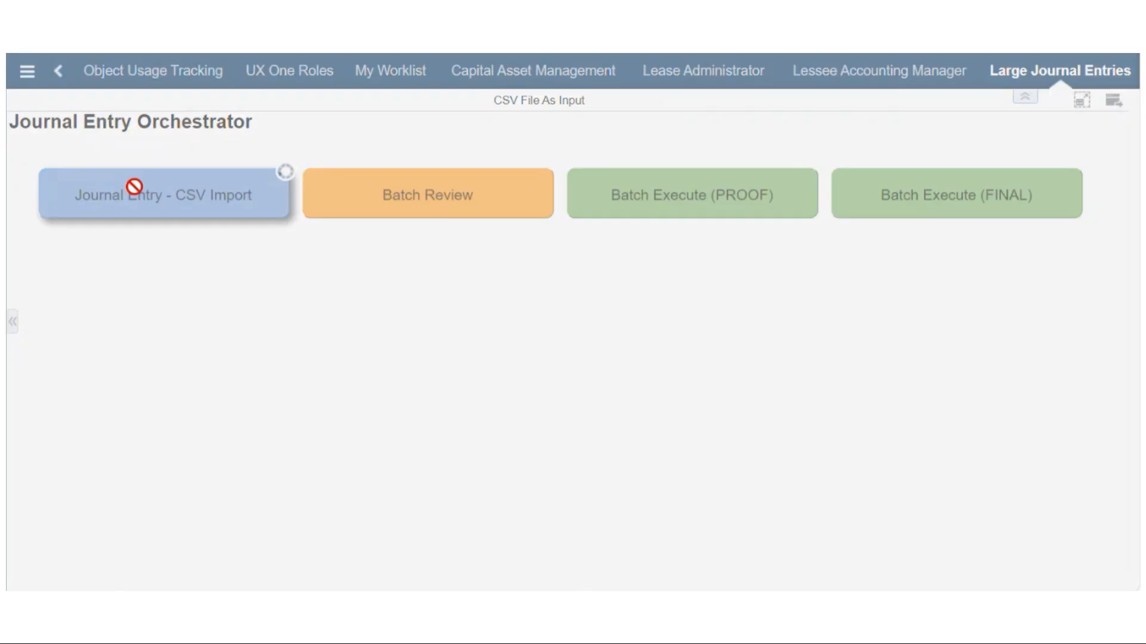
{"action": "left_click", "coordinate": [163, 193]}
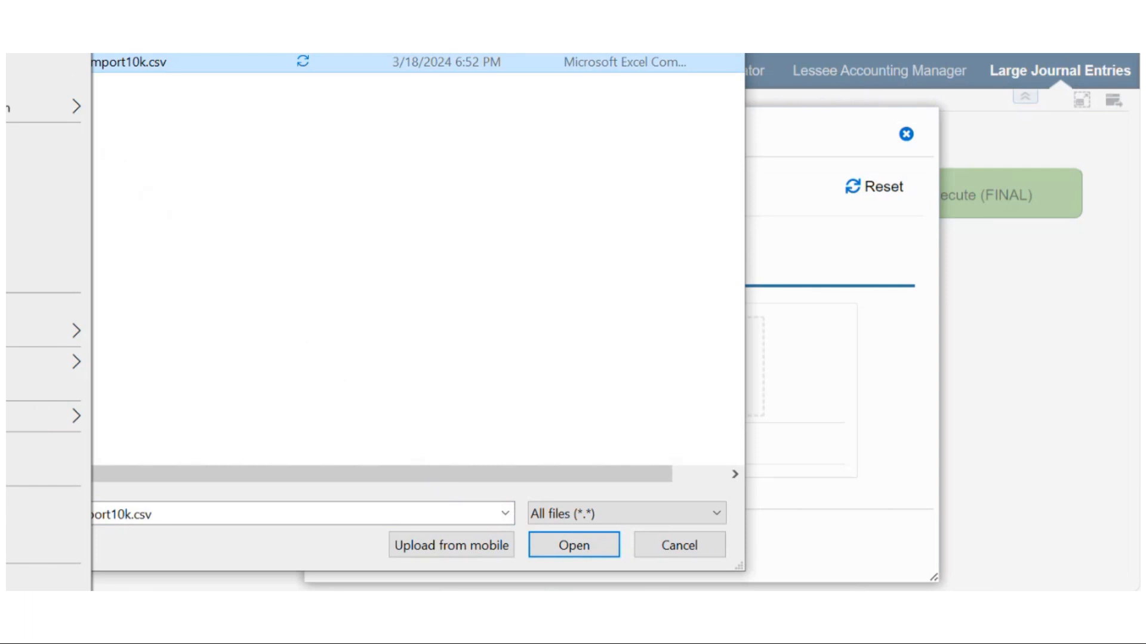
Attach GTFileJE_LargeImport10k.csv and run the import, creating batch 157.
{"action": "left_click", "coordinate": [574, 545]}
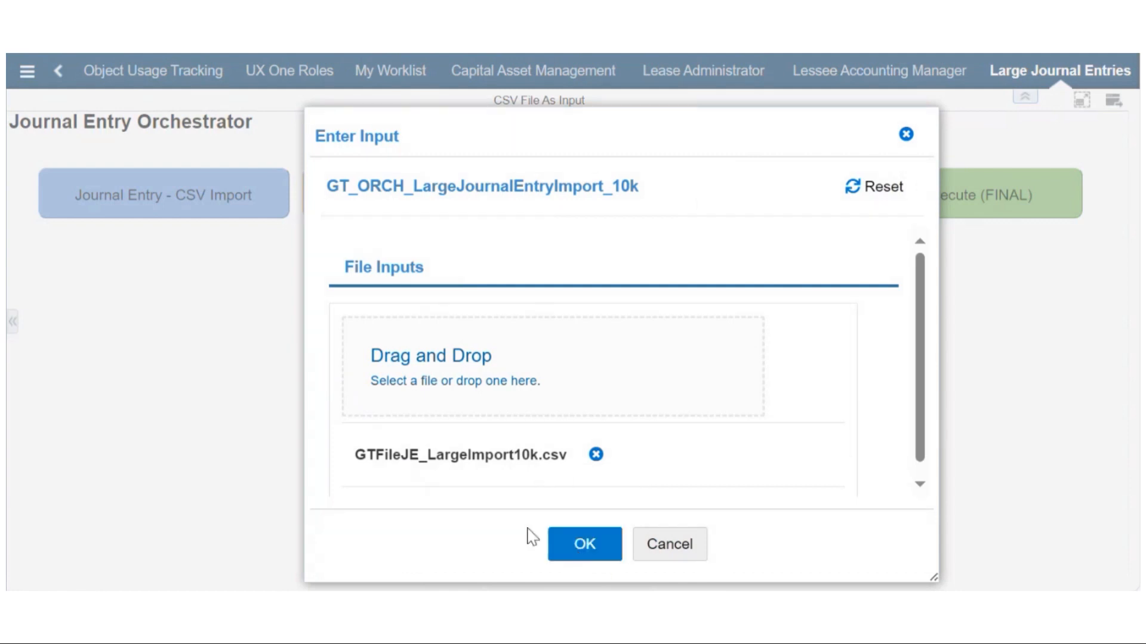
{"action": "left_click", "coordinate": [583, 544]}
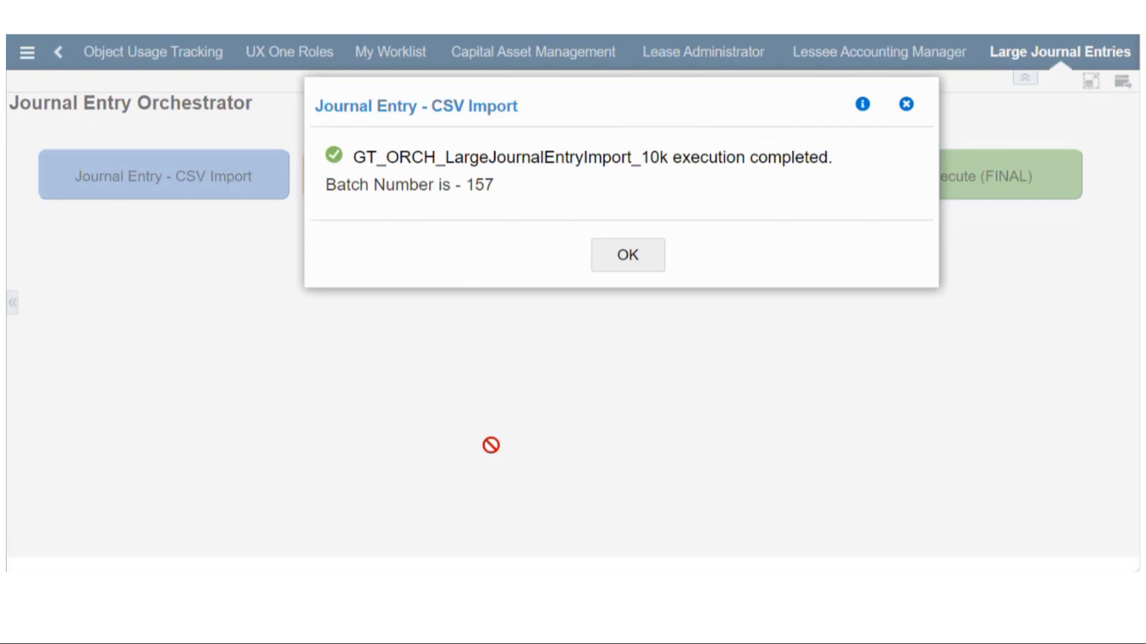
{"action": "mouse_move", "coordinate": [899, 356]}
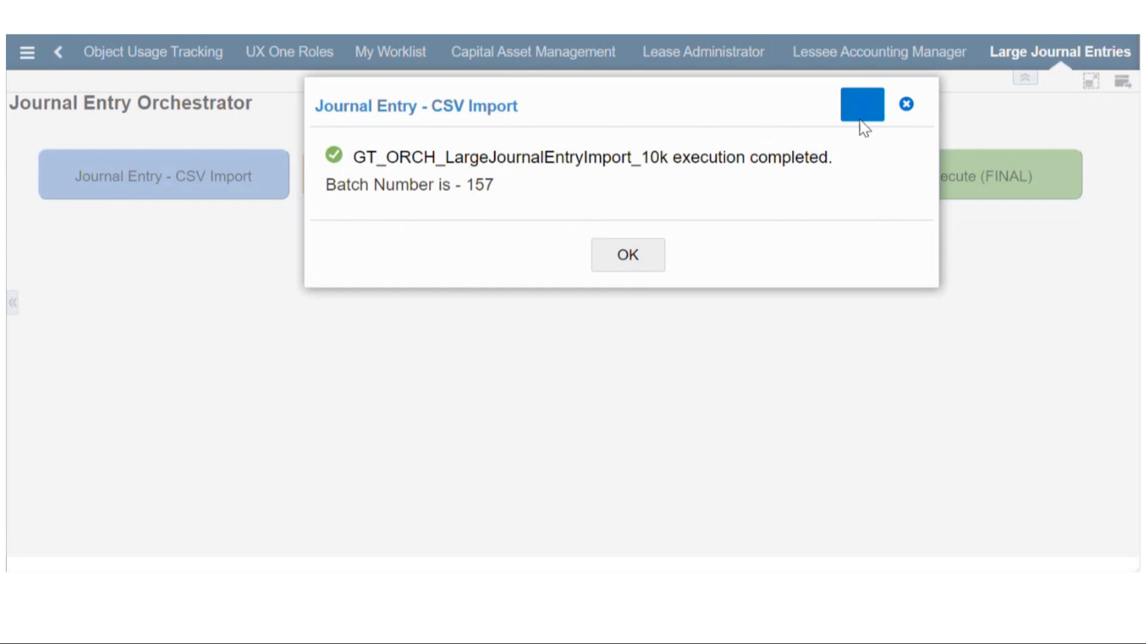
{"action": "mouse_move", "coordinate": [731, 297]}
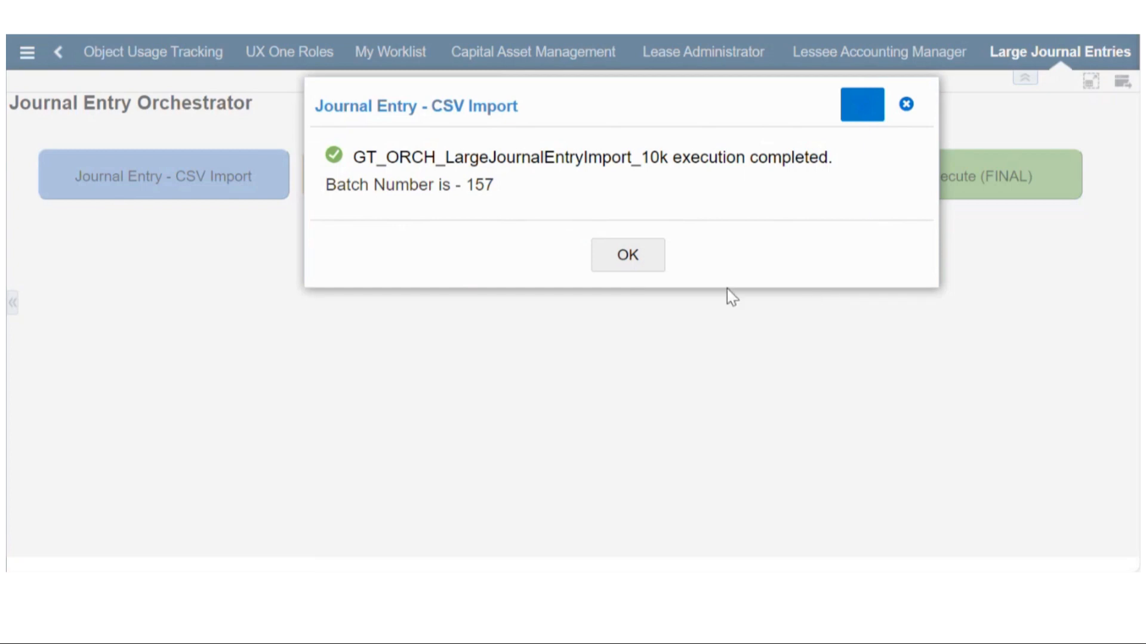
Confirm the SUCCESS response (about 59 seconds), then dismiss the batch 157 message.
{"action": "left_click", "coordinate": [862, 104]}
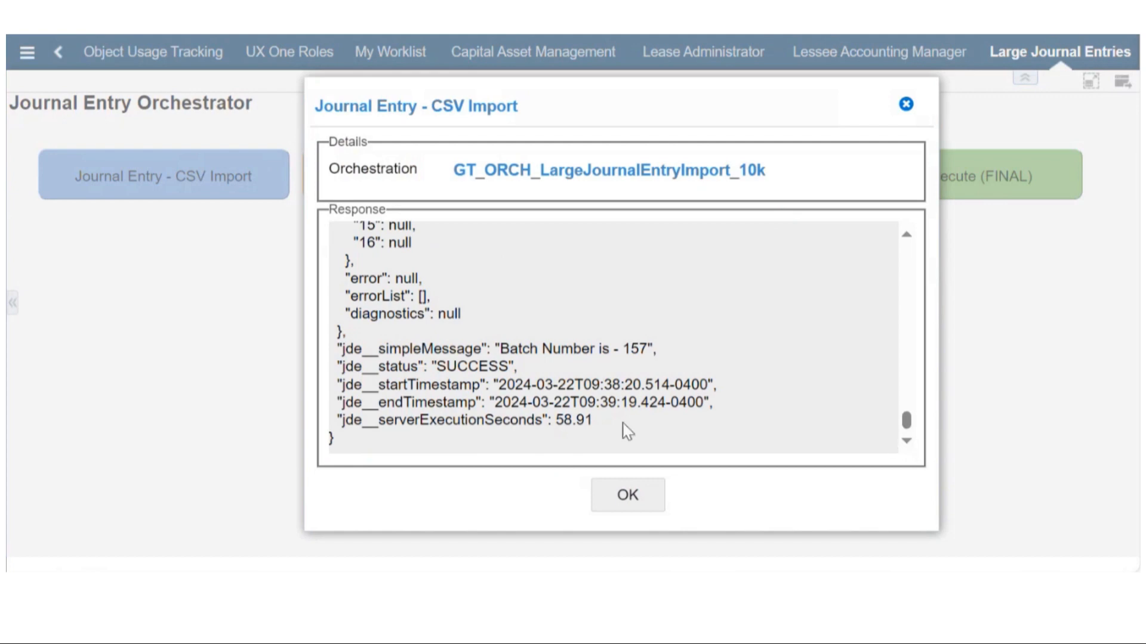
{"action": "mouse_move", "coordinate": [633, 455]}
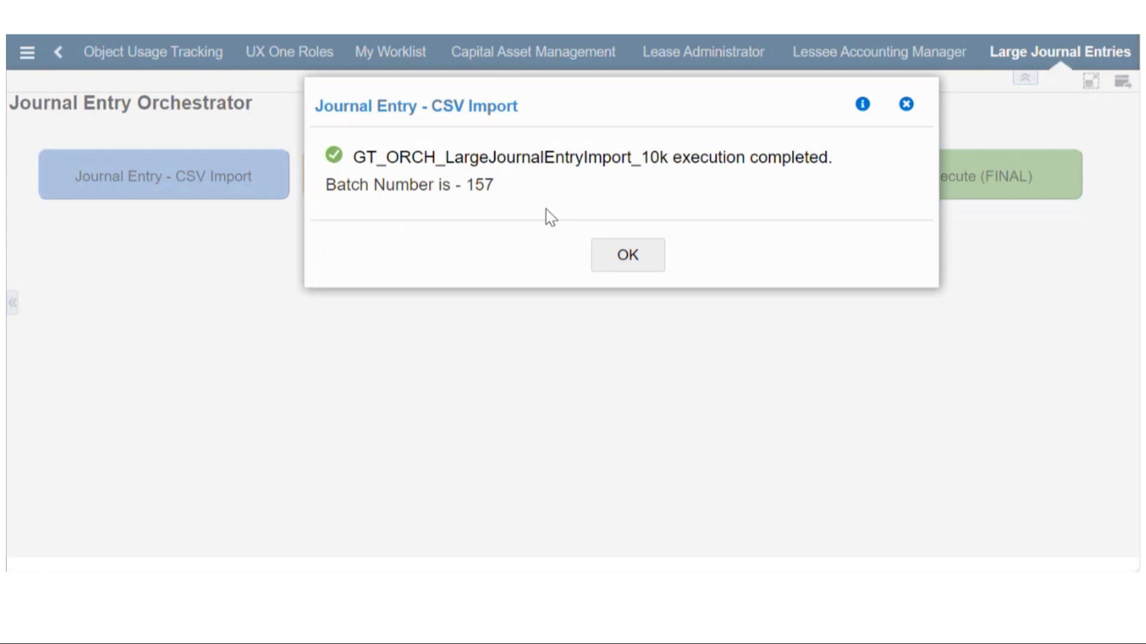
{"action": "mouse_move", "coordinate": [602, 225]}
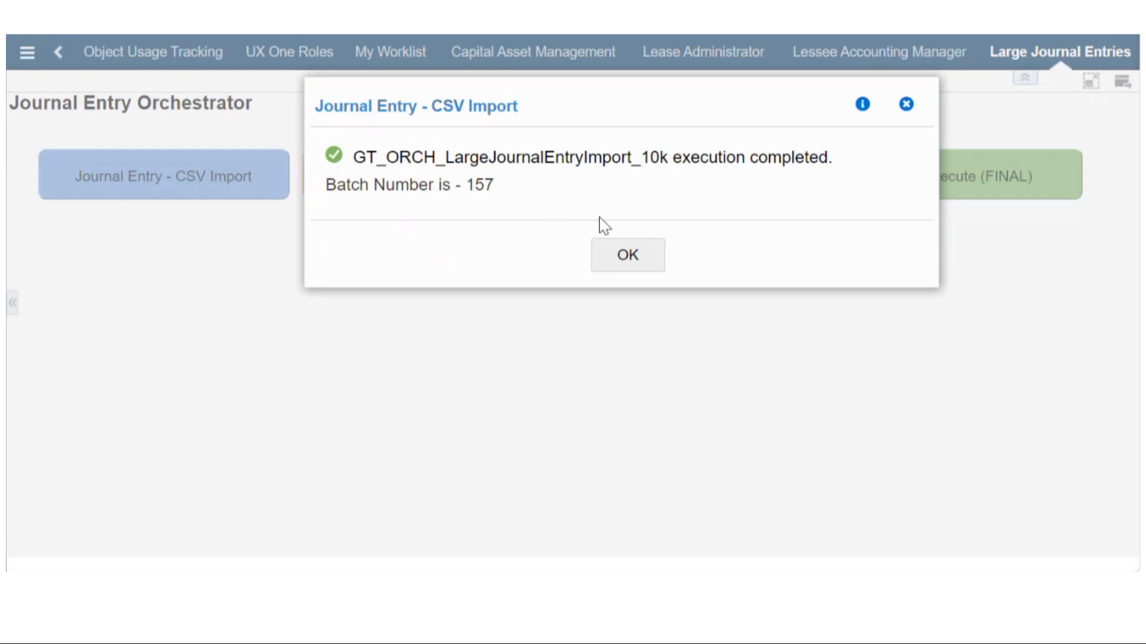
{"action": "left_click", "coordinate": [627, 254]}
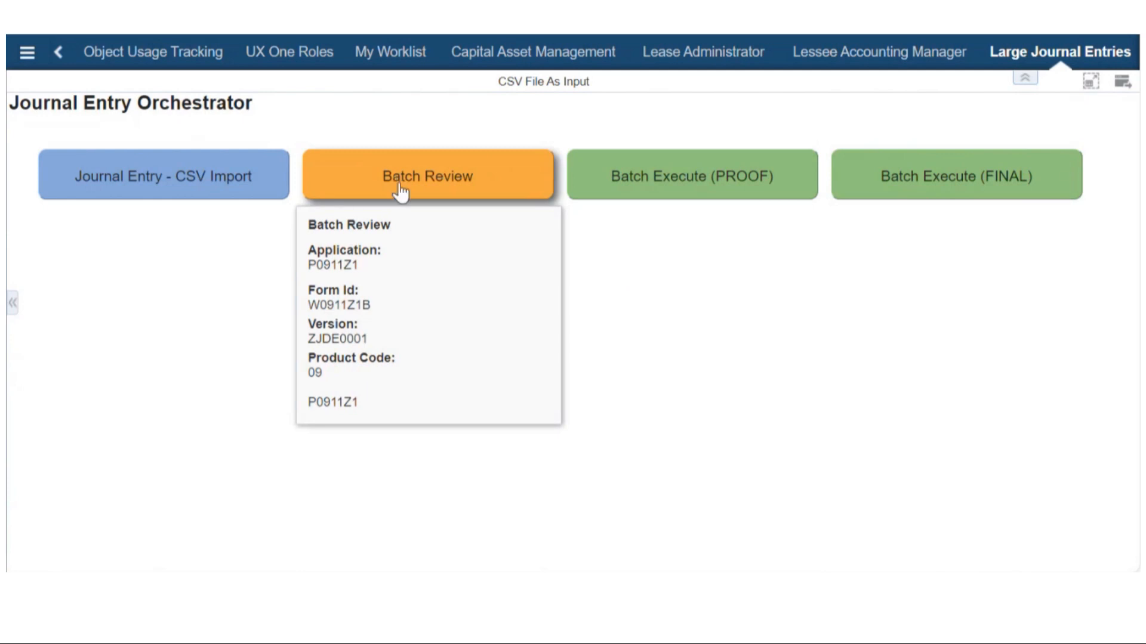
Open Work With Store & Forward Journal Entries for batch 157 from the Batch Review tile.
{"action": "left_click", "coordinate": [427, 175]}
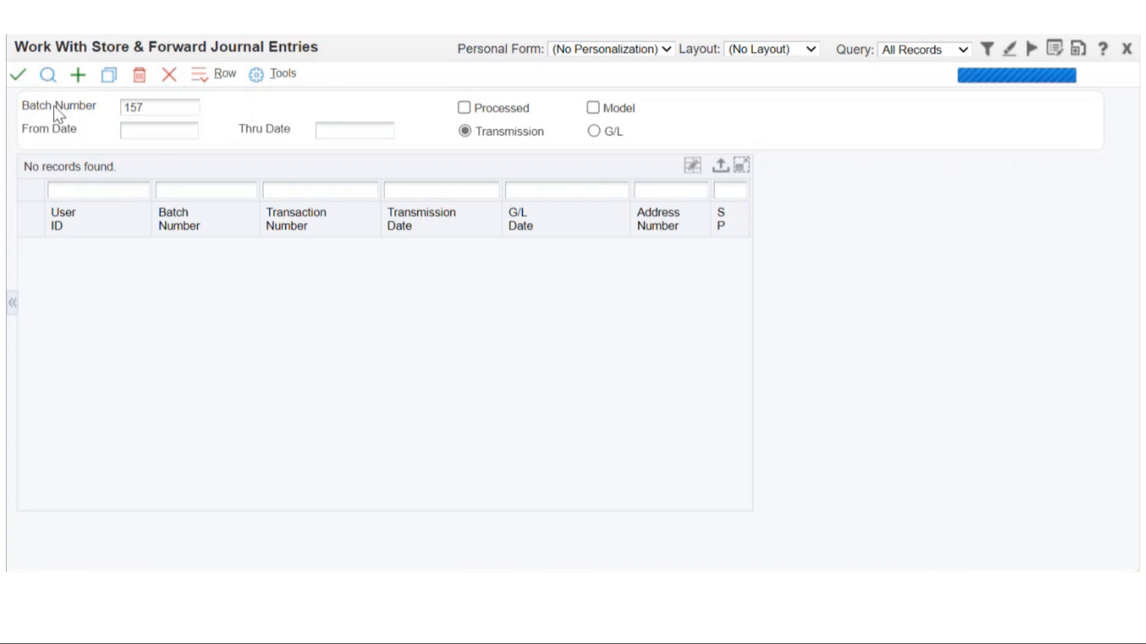
{"action": "left_click", "coordinate": [48, 74]}
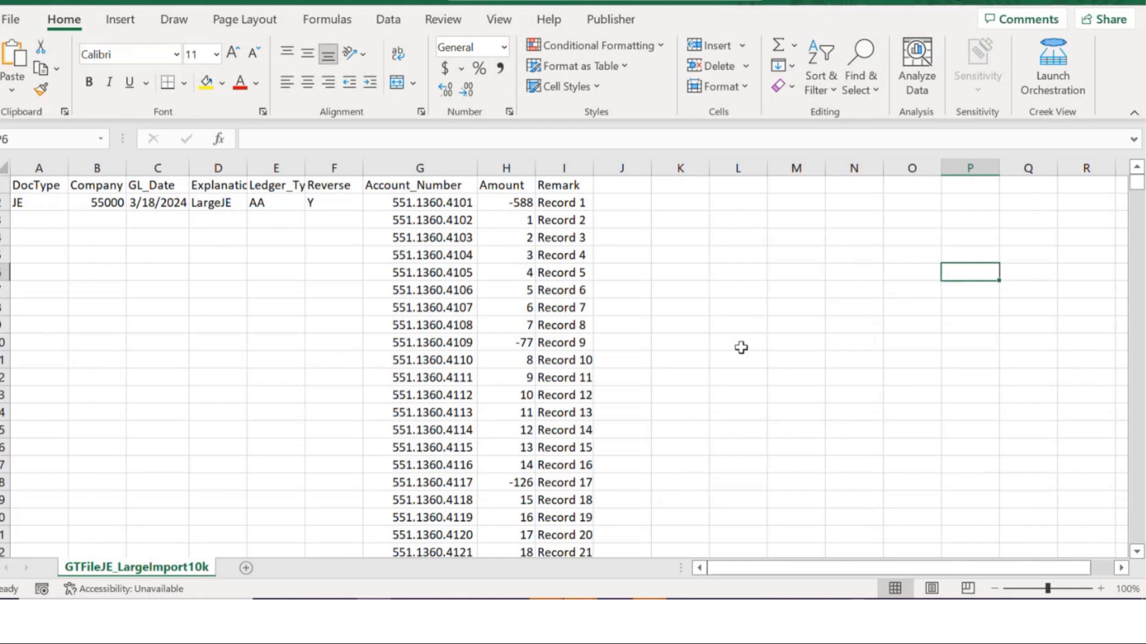
{"action": "mouse_move", "coordinate": [717, 458]}
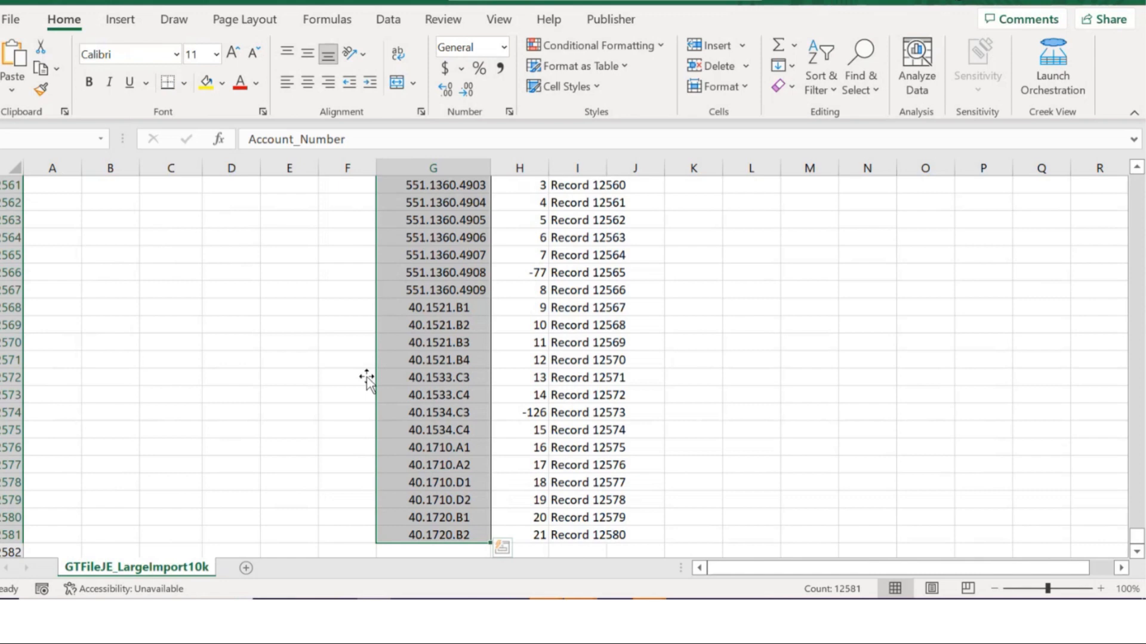
{"action": "mouse_move", "coordinate": [544, 509]}
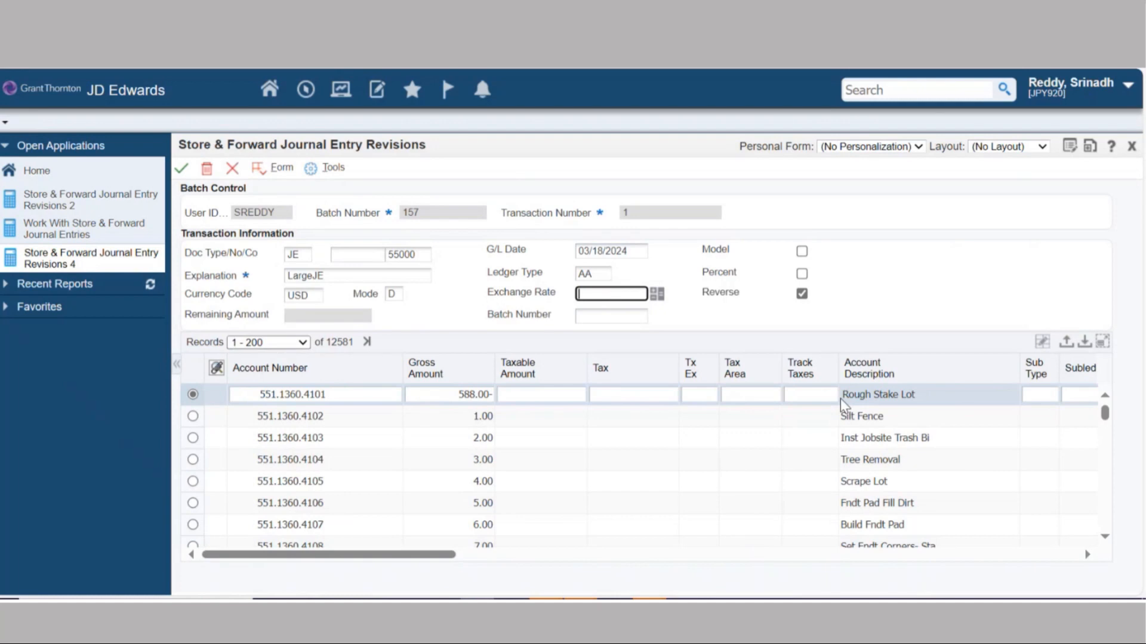
{"action": "mouse_move", "coordinate": [705, 362]}
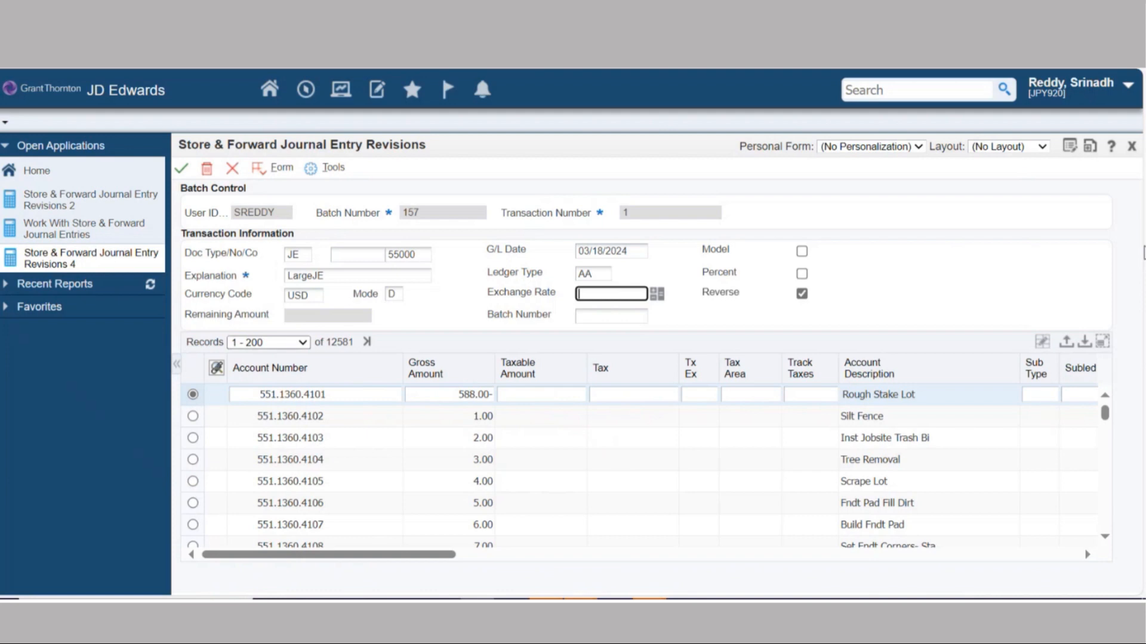
Inspect batch 157 revisions: JE, company 55000, G/L date 03/18/2024, 12581 lines.
{"action": "left_click", "coordinate": [610, 293]}
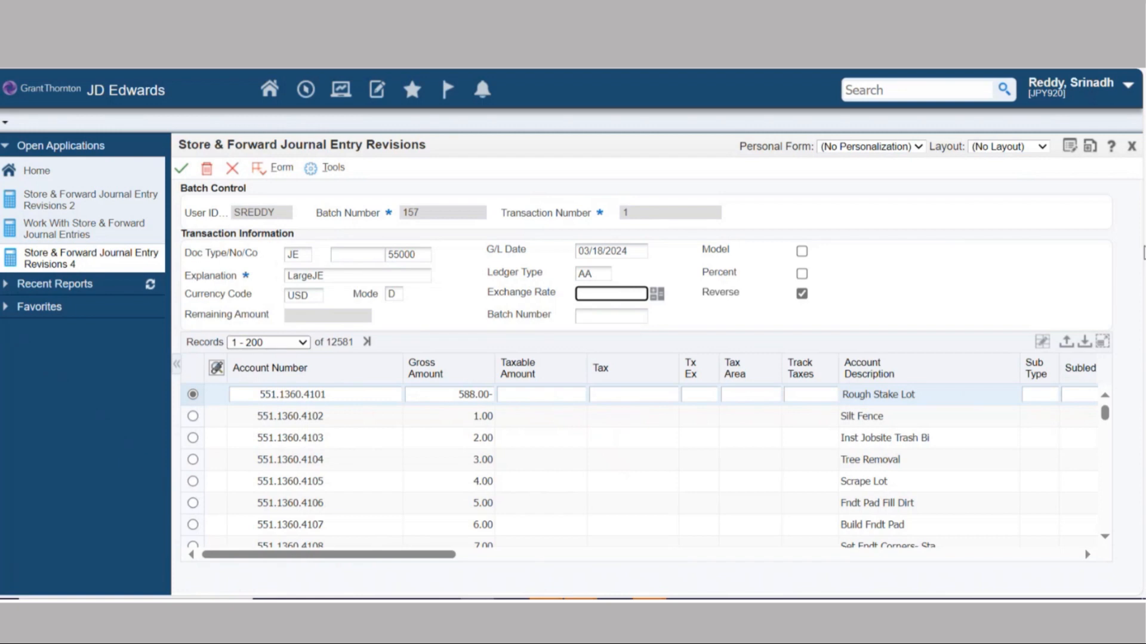
{"action": "mouse_move", "coordinate": [269, 89]}
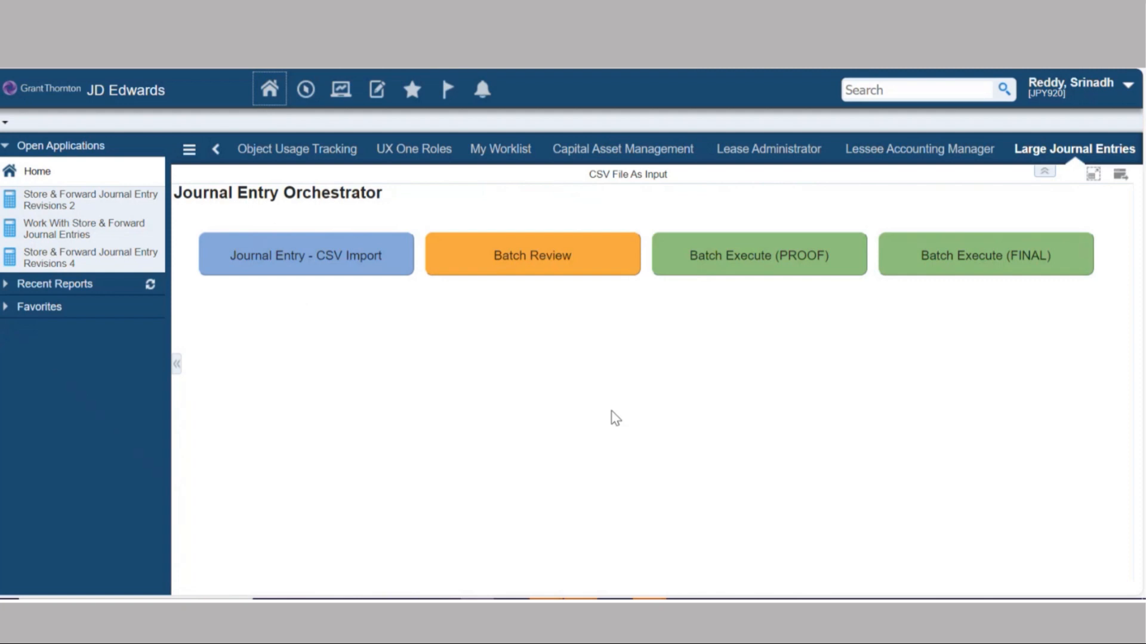
{"action": "mouse_move", "coordinate": [314, 402]}
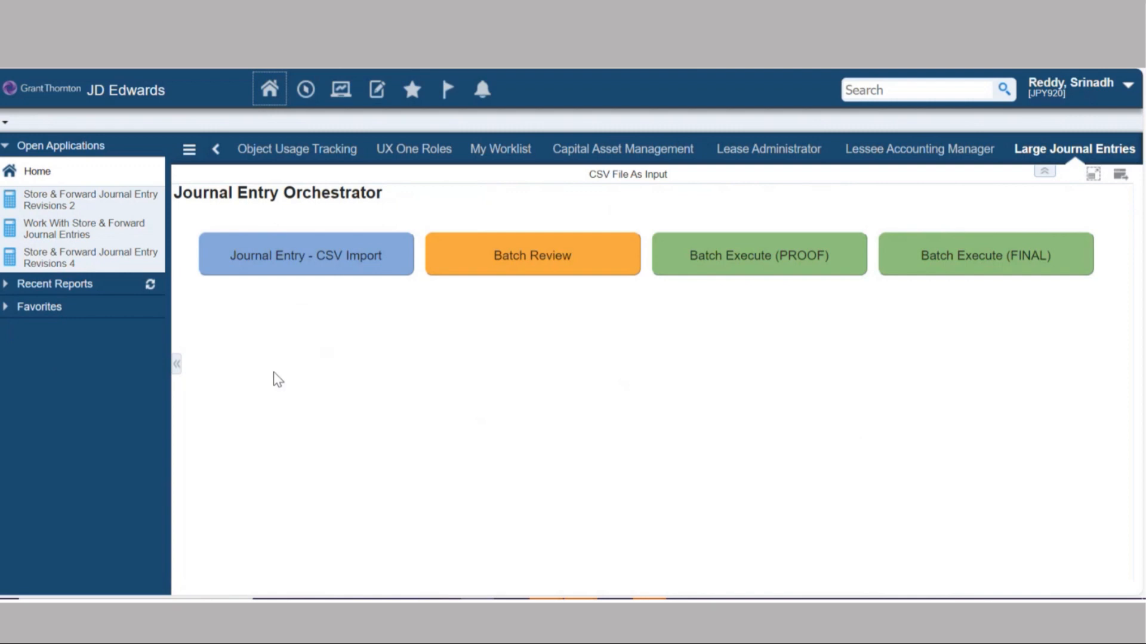
{"action": "mouse_move", "coordinate": [546, 524]}
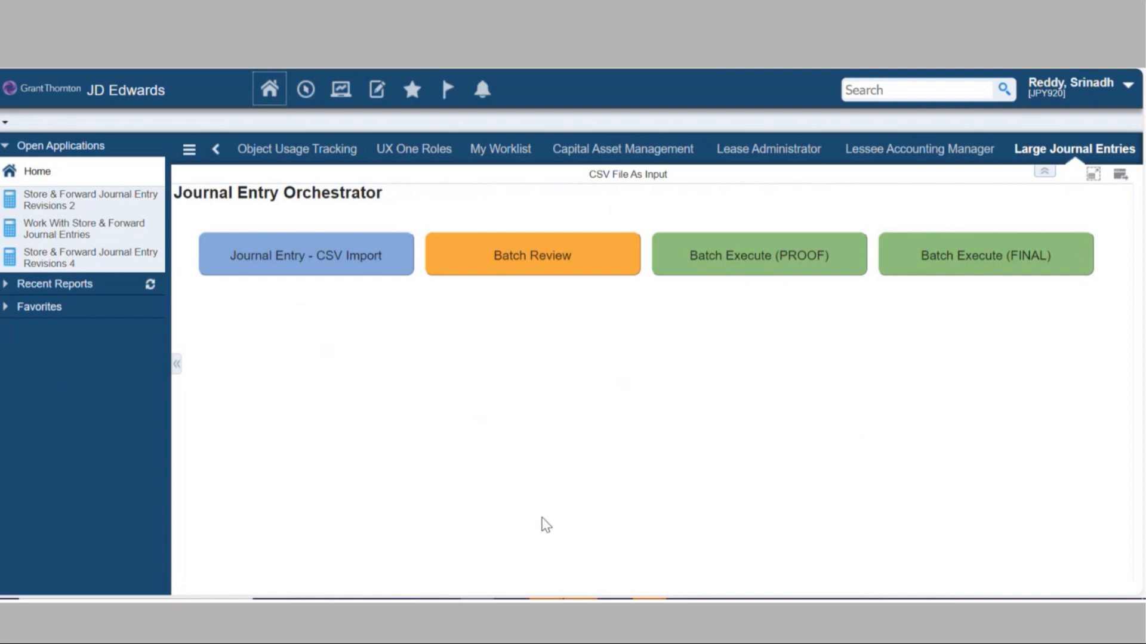